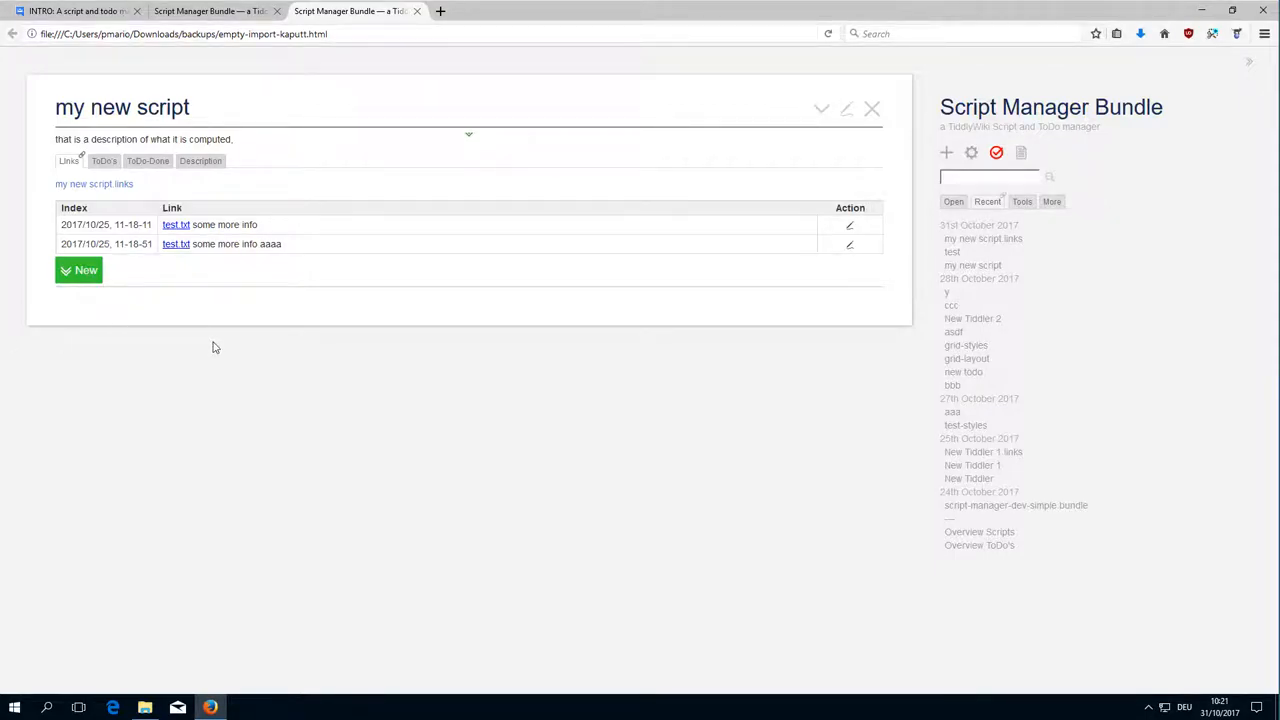
pyautogui.moveTo(430, 305)
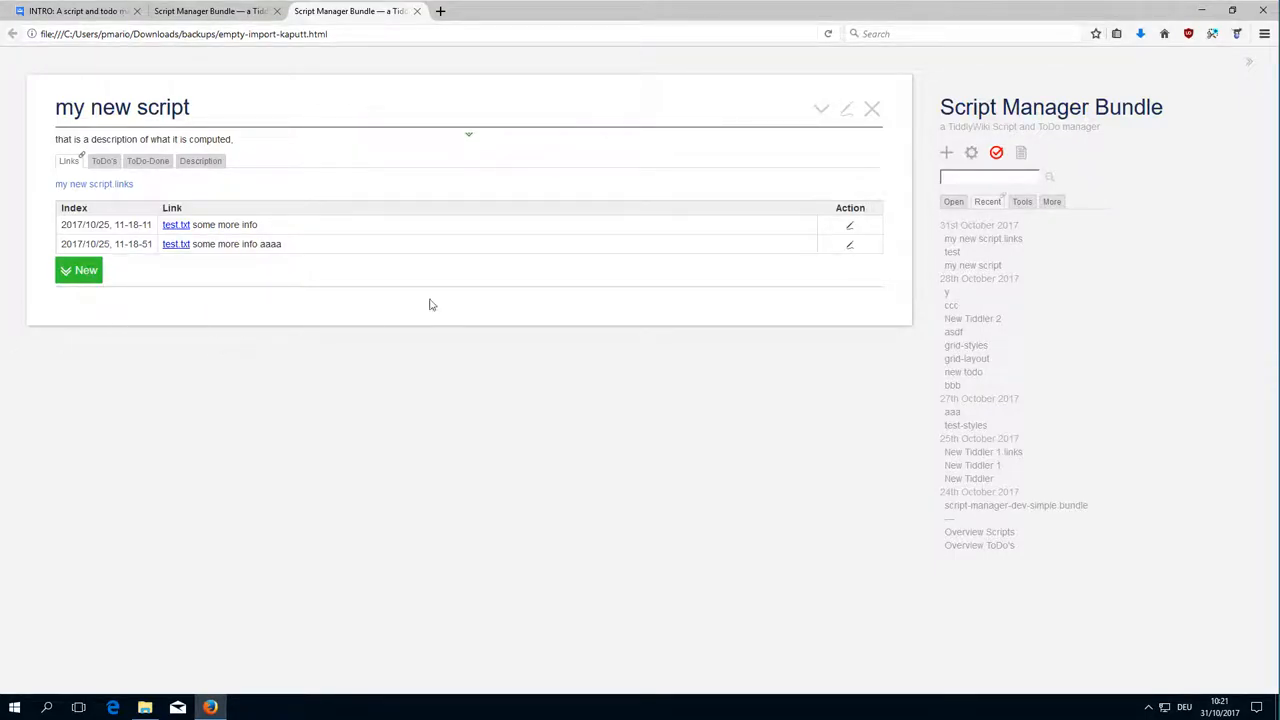
# Step: Add a new-link row, open 'my new script.links' for editing, then discard that draft
pyautogui.doubleClick(1014, 107)
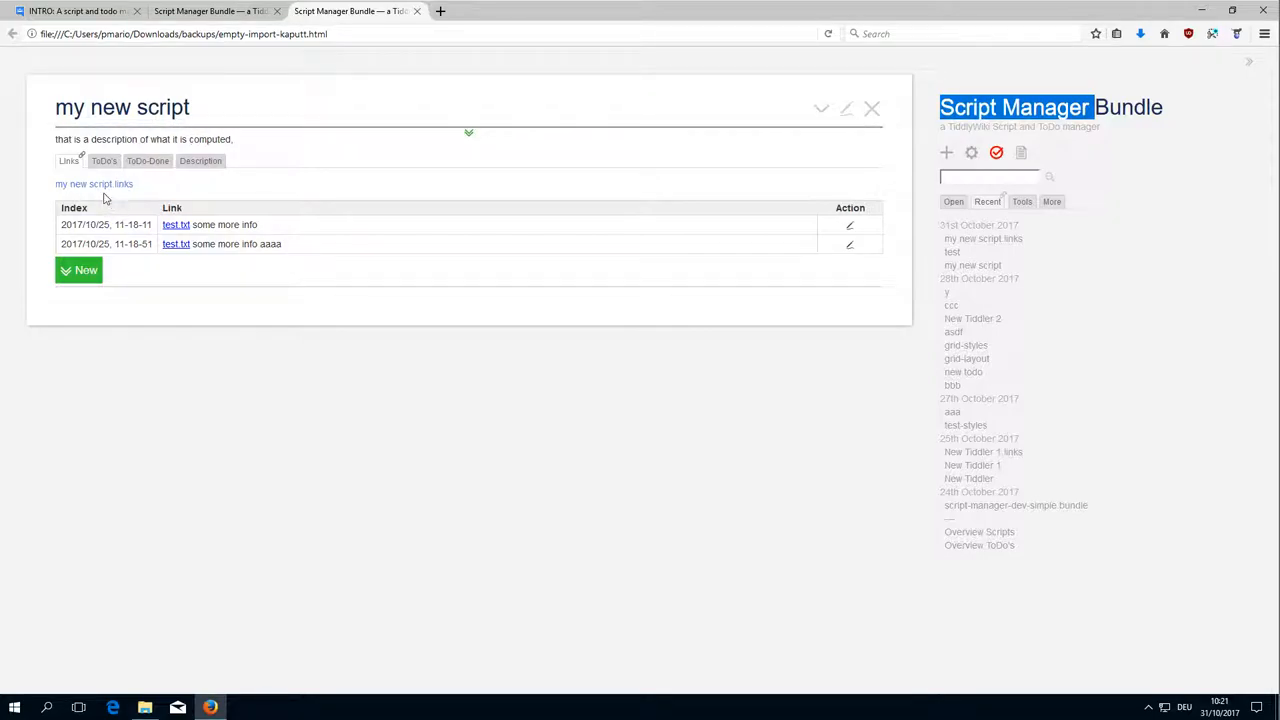
pyautogui.moveTo(200, 296)
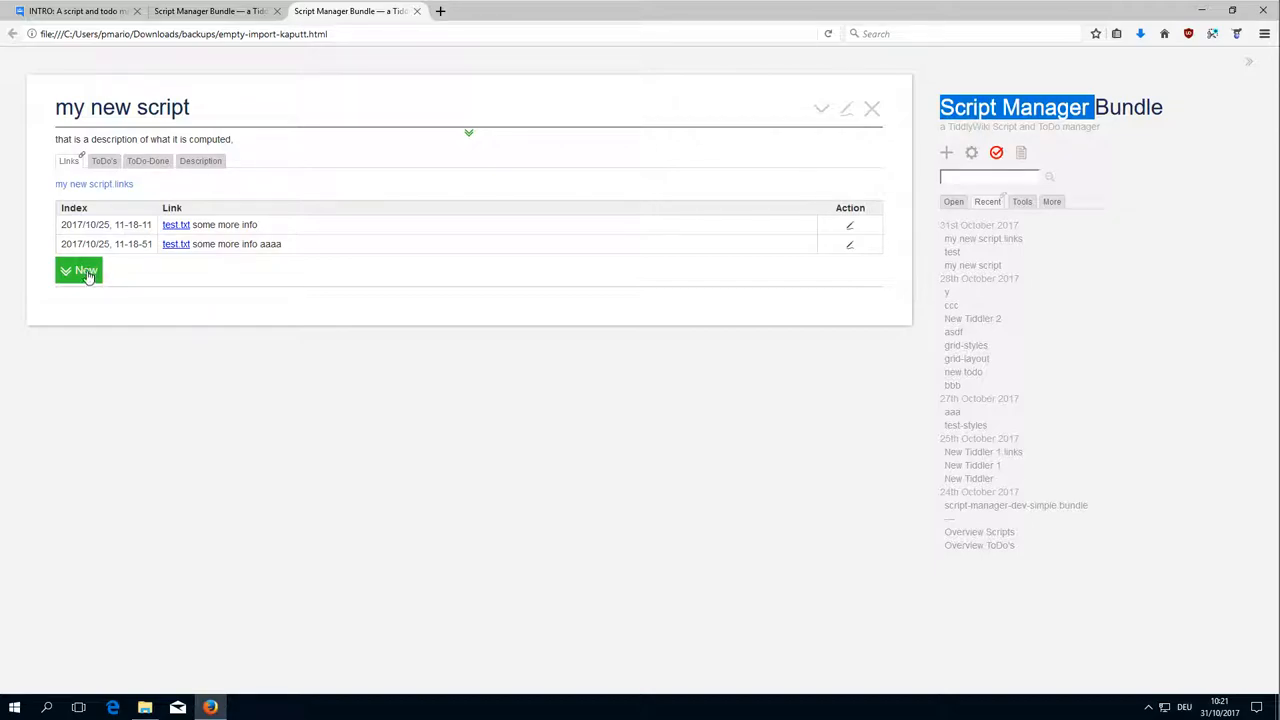
pyautogui.click(81, 270)
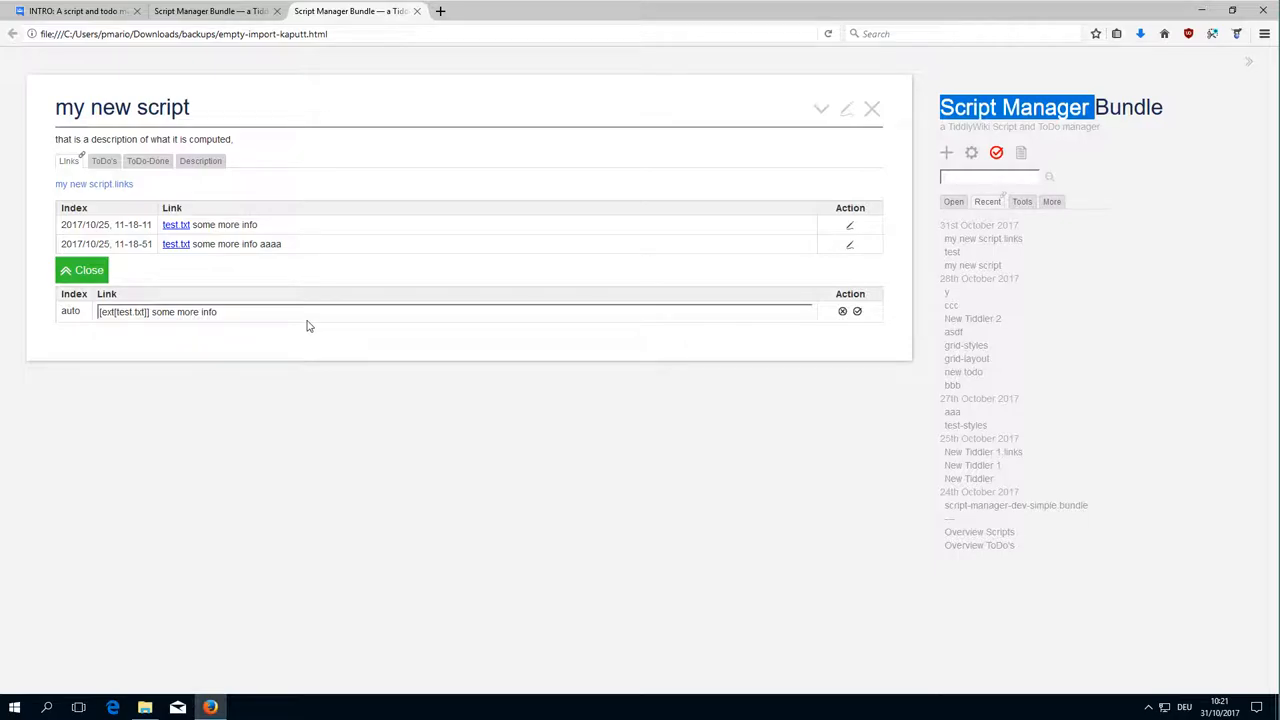
pyautogui.tripleClick(157, 311)
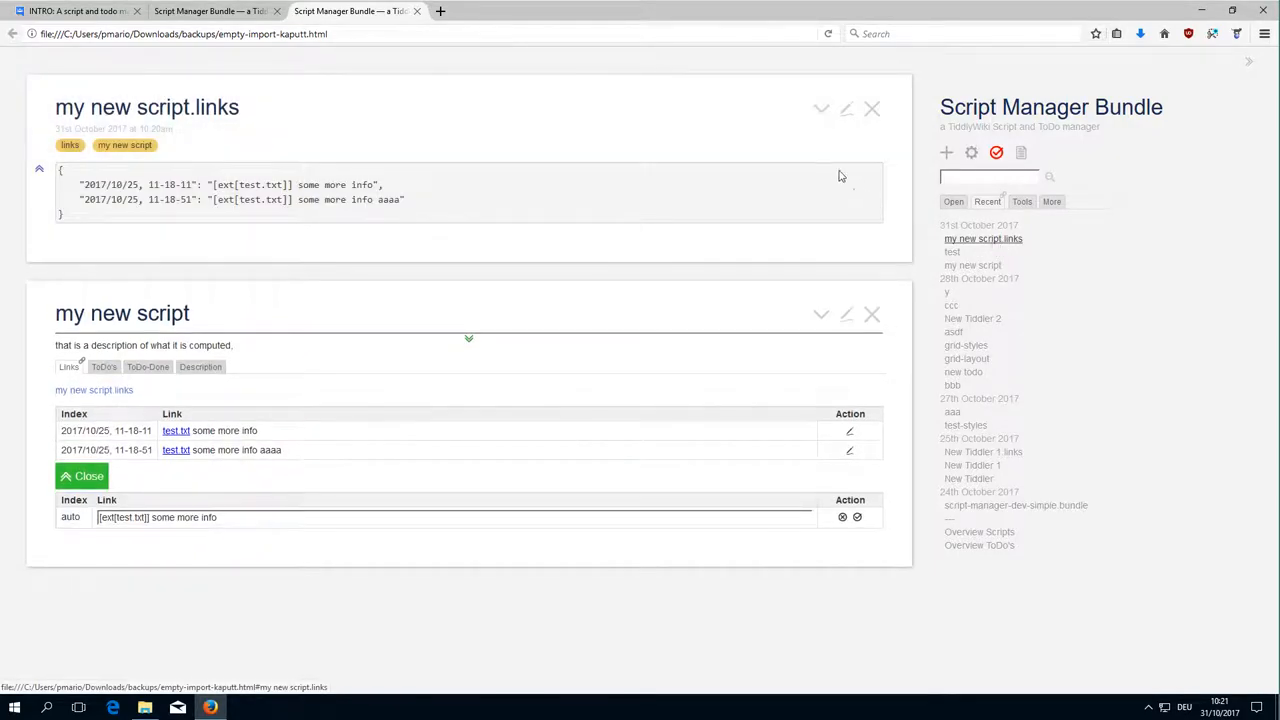
pyautogui.click(846, 108)
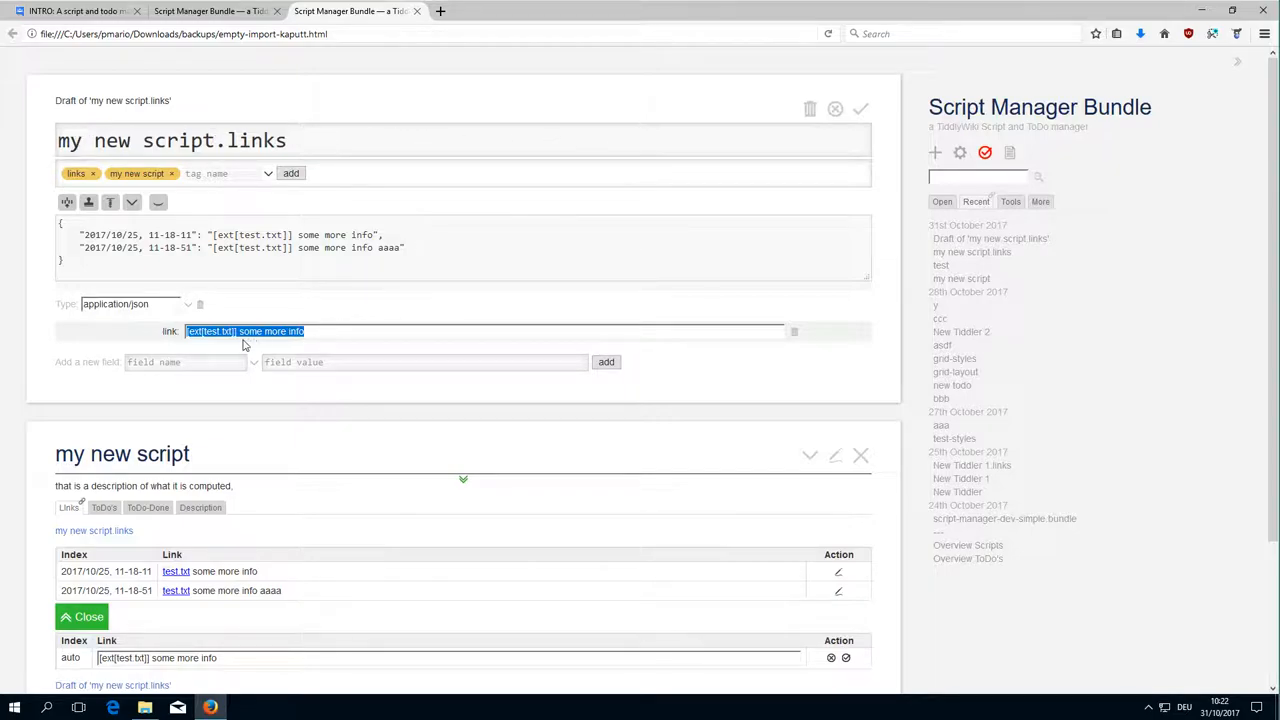
pyautogui.moveTo(773, 294)
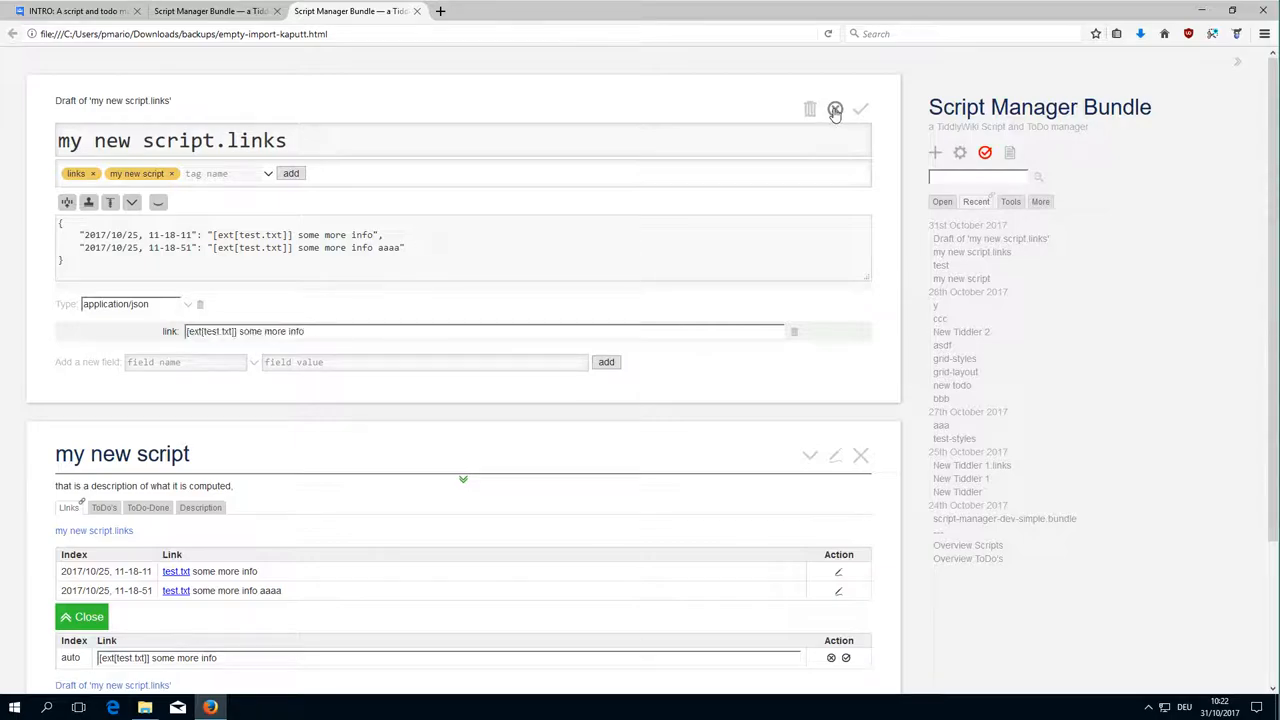
pyautogui.click(836, 109)
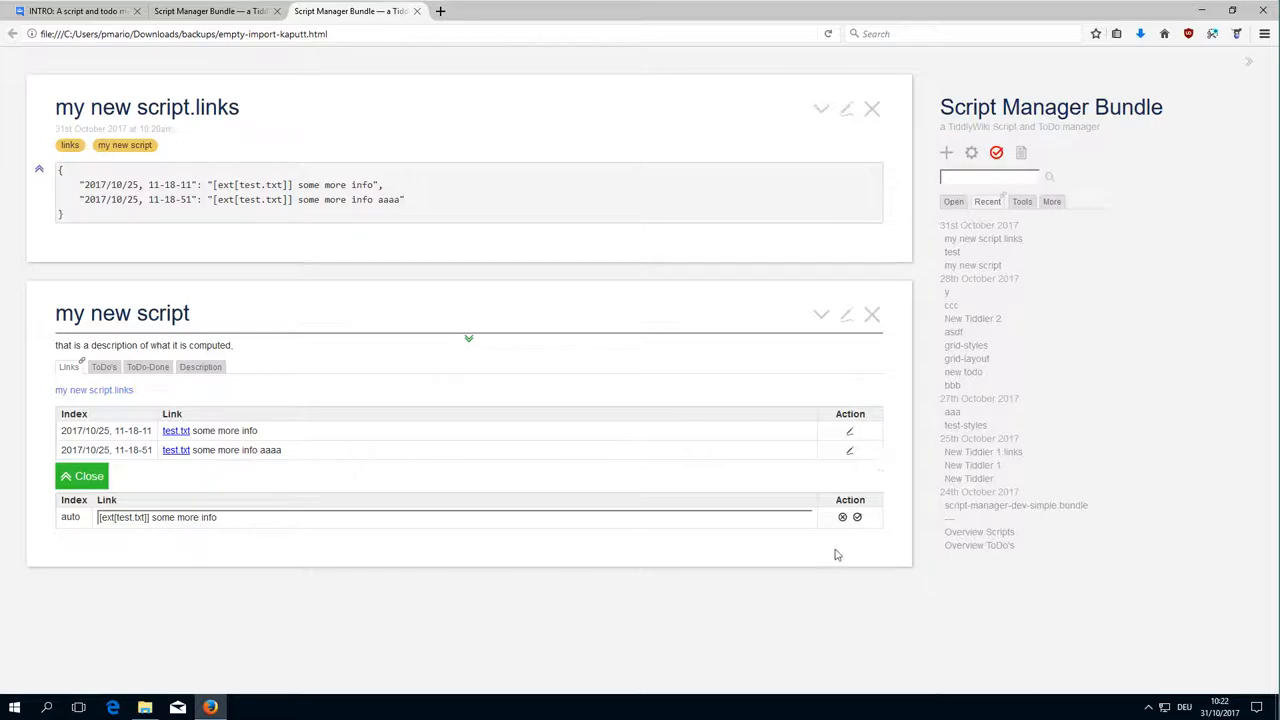
pyautogui.click(82, 475)
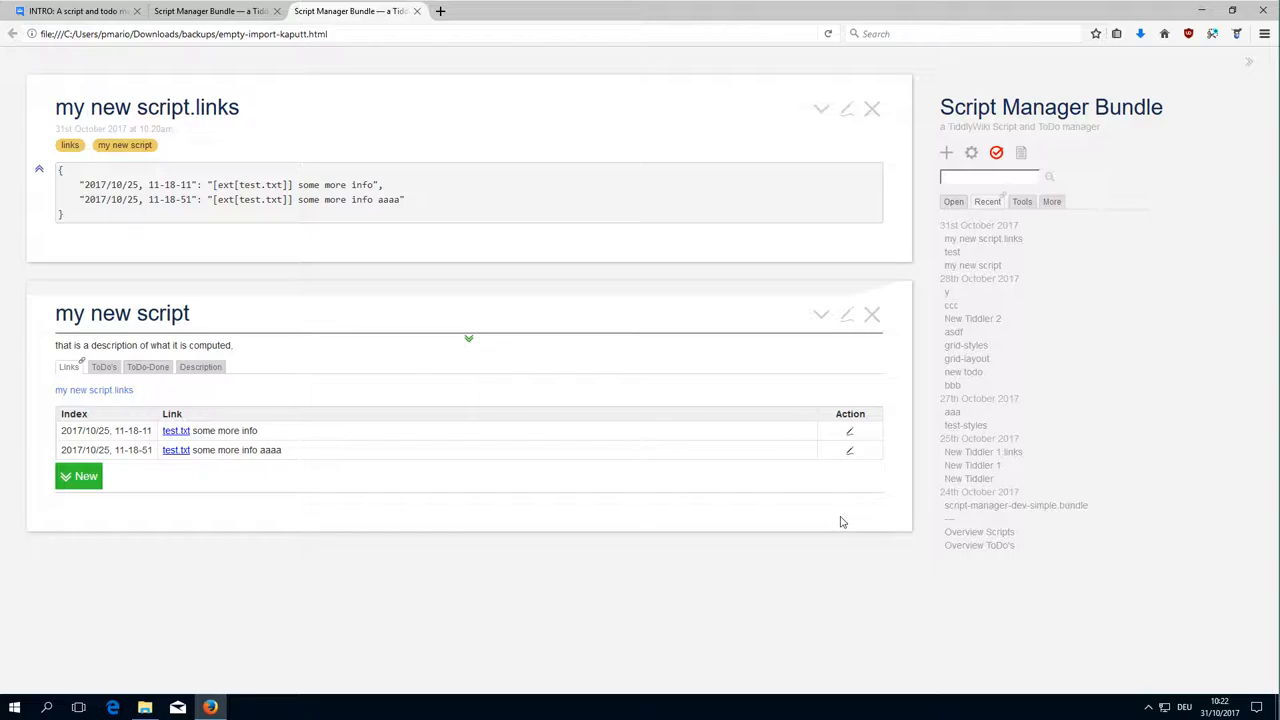
pyautogui.moveTo(850, 512)
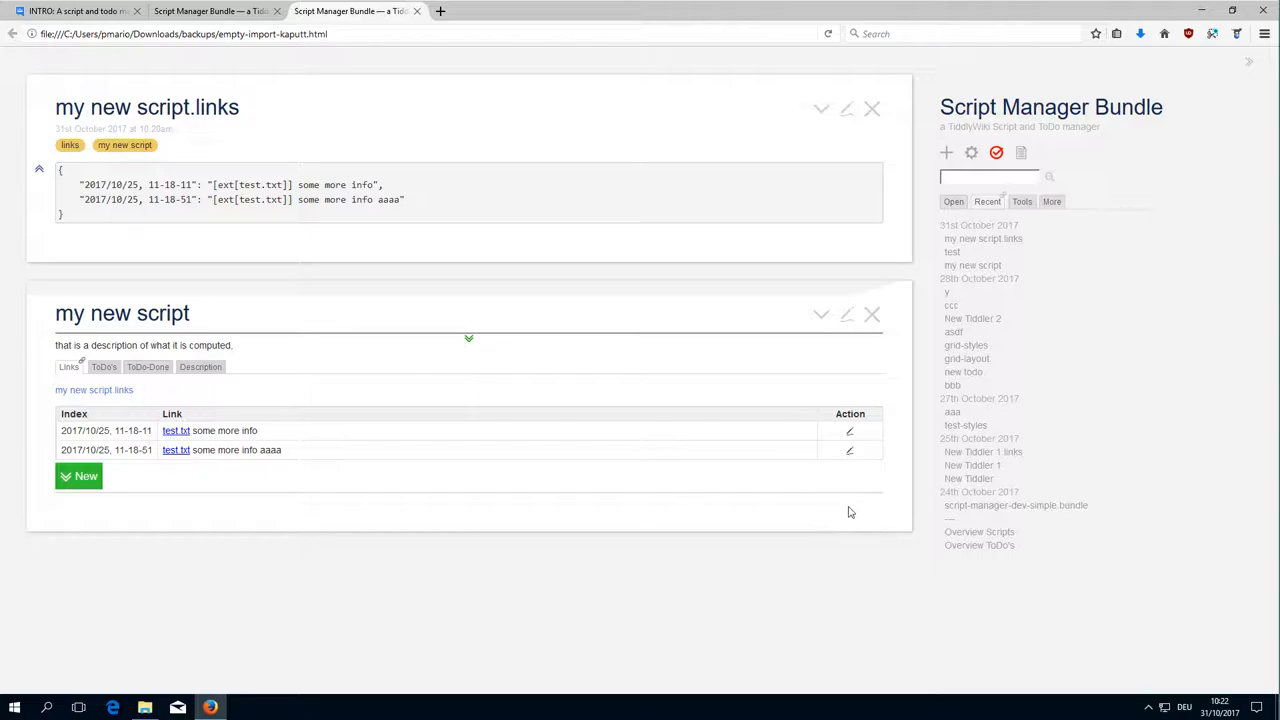
pyautogui.click(79, 475)
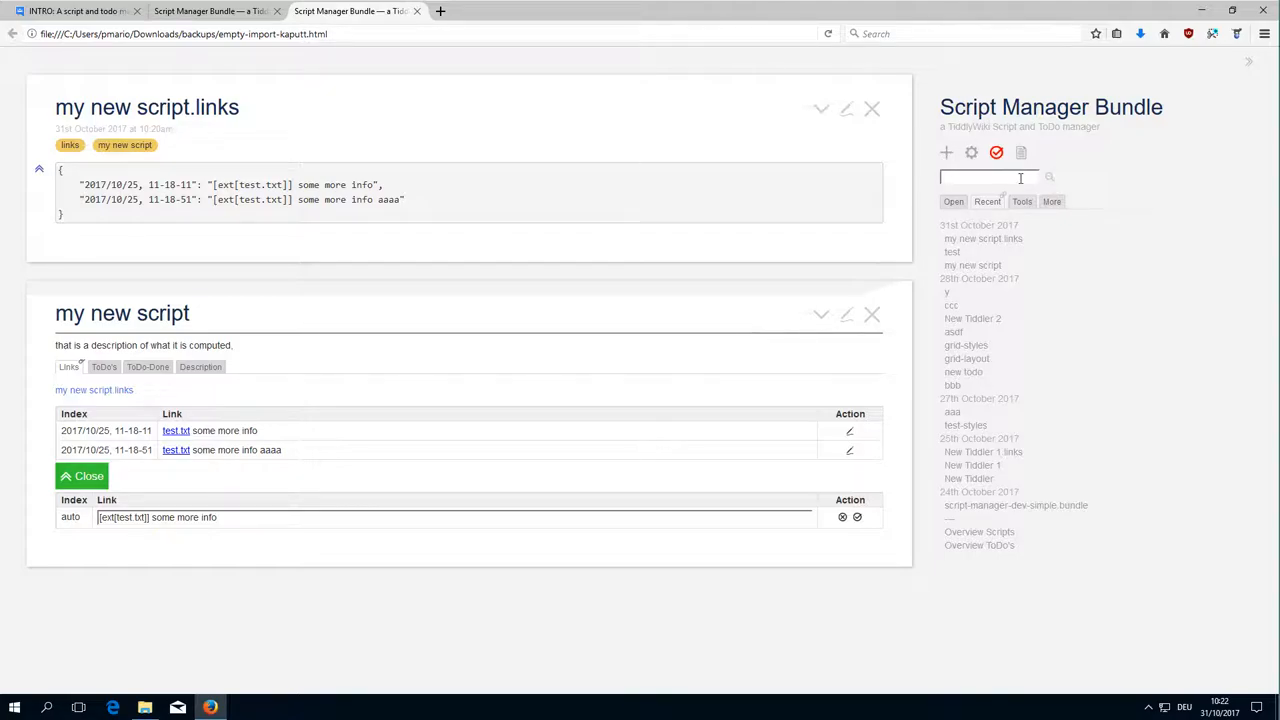
pyautogui.moveTo(605, 455)
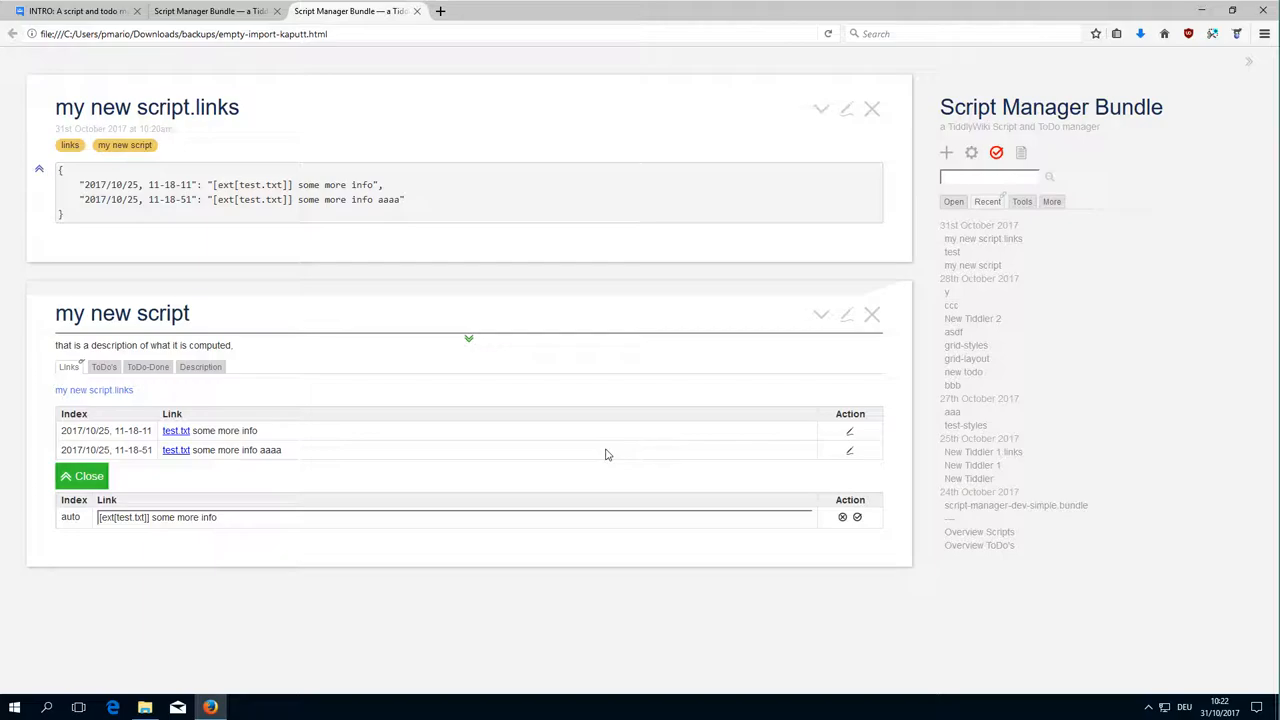
pyautogui.moveTo(865, 470)
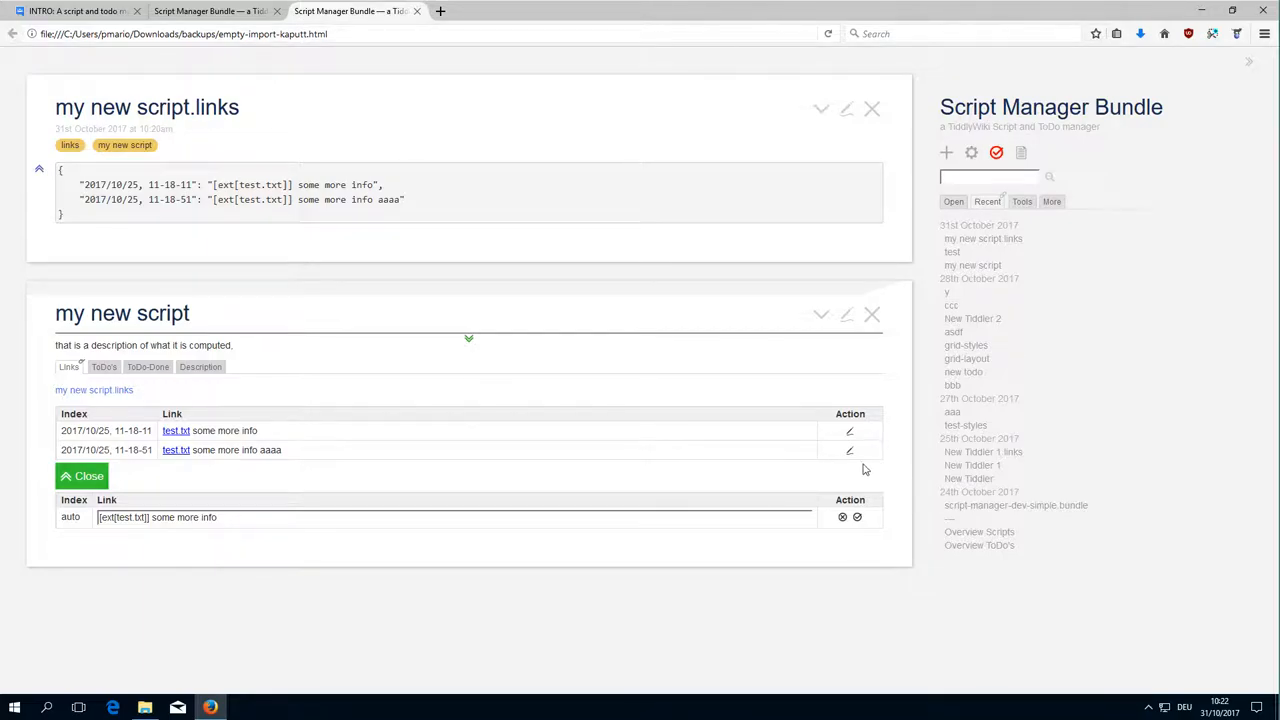
# Step: Edit both existing links, typing '[ext[test.txt]] some more info asdfgasfdg' into the first link
pyautogui.click(220, 517)
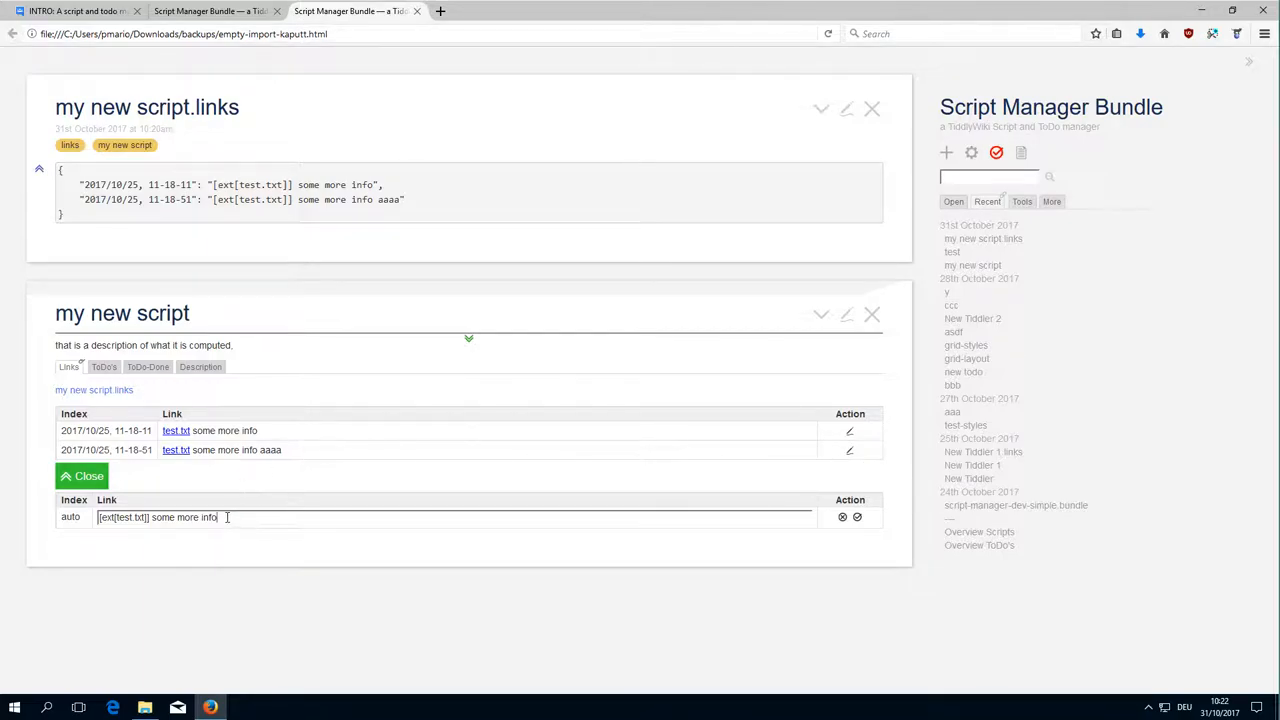
pyautogui.tripleClick(157, 517)
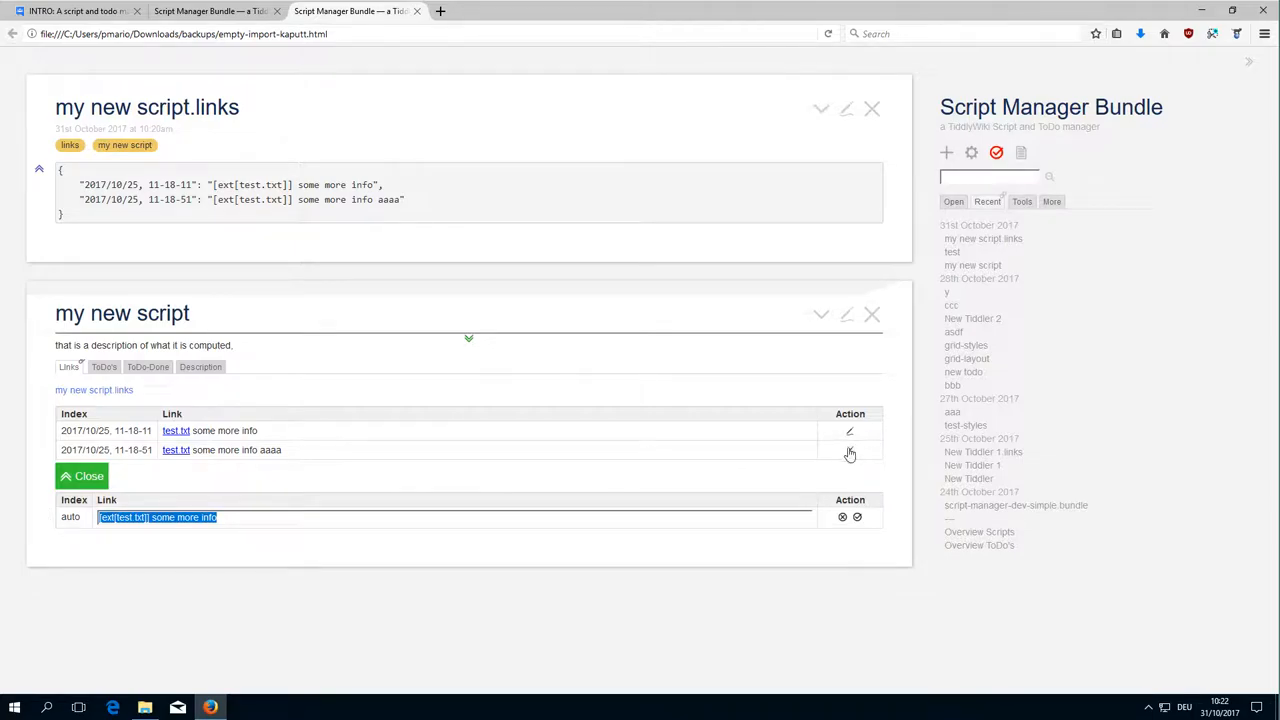
pyautogui.click(849, 450)
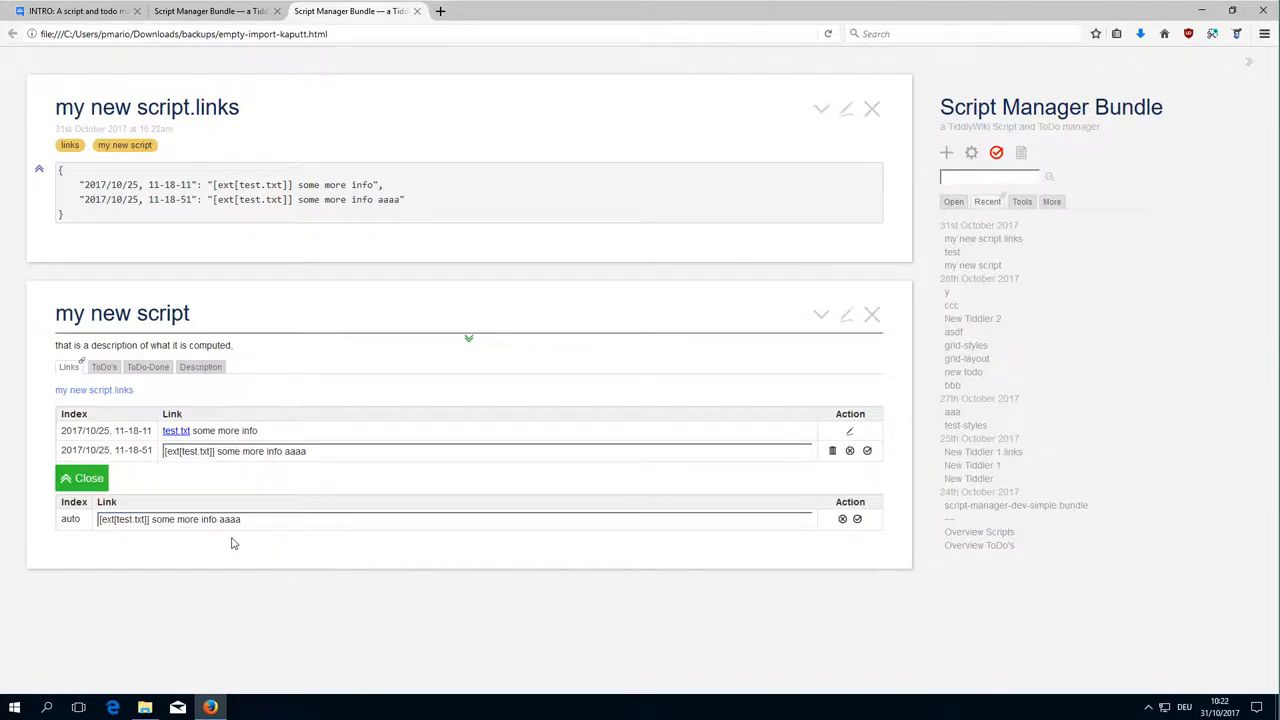
pyautogui.doubleClick(228, 519)
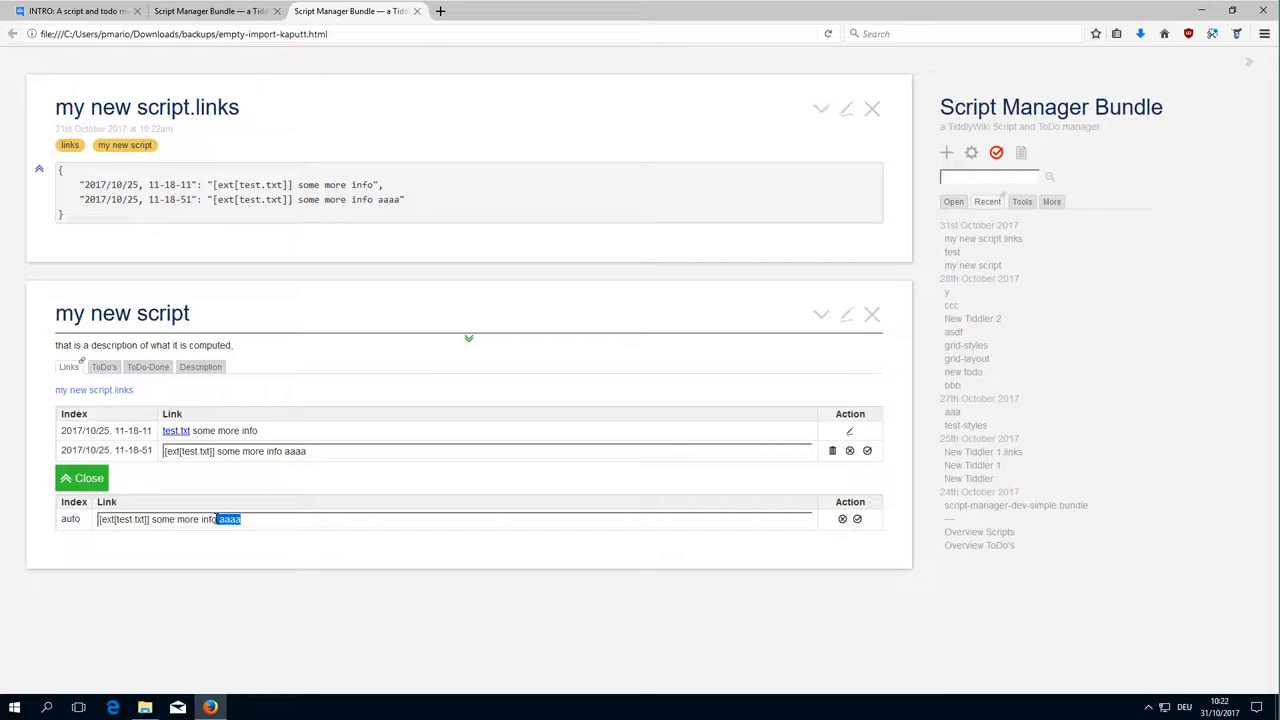
pyautogui.moveTo(410, 400)
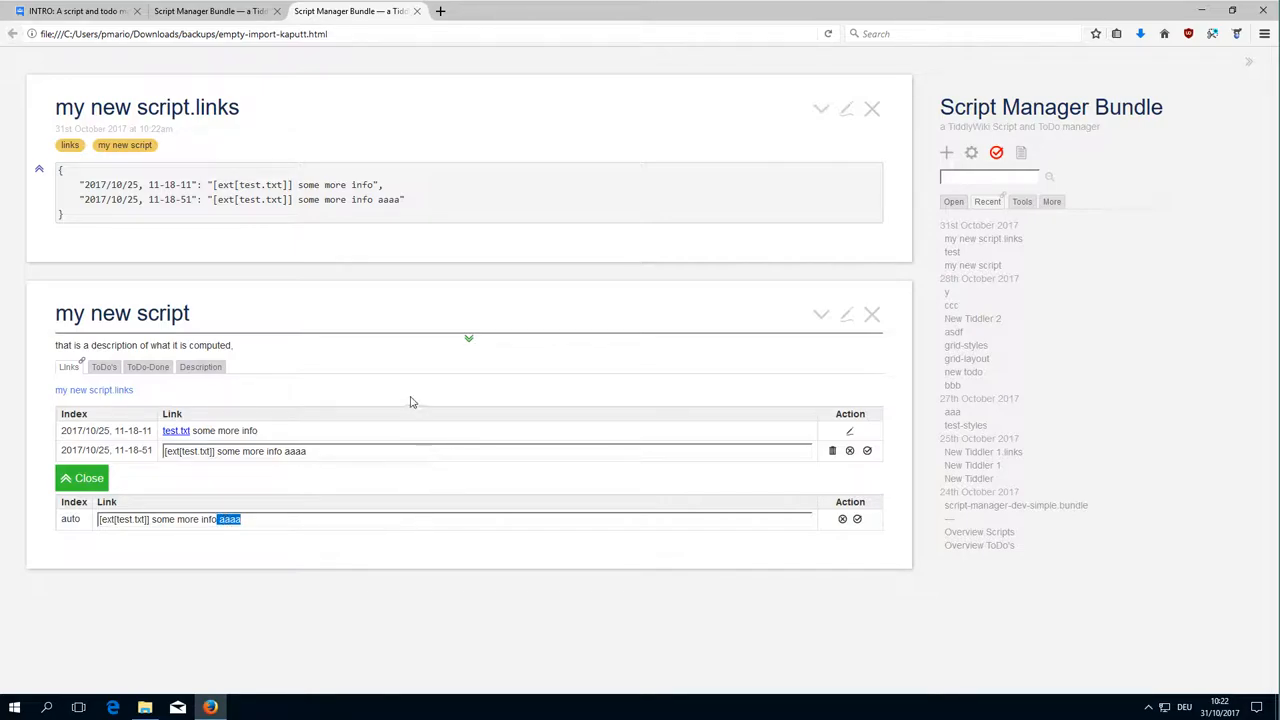
pyautogui.moveTo(715, 426)
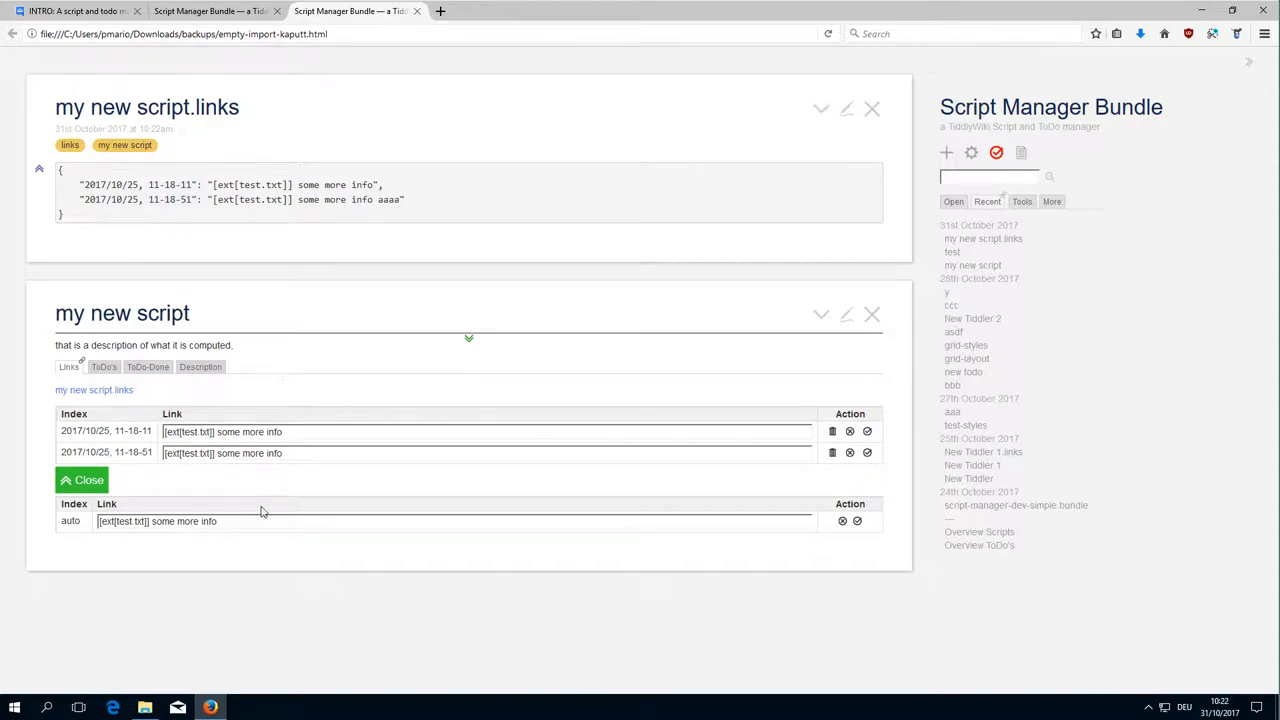
pyautogui.moveTo(837, 443)
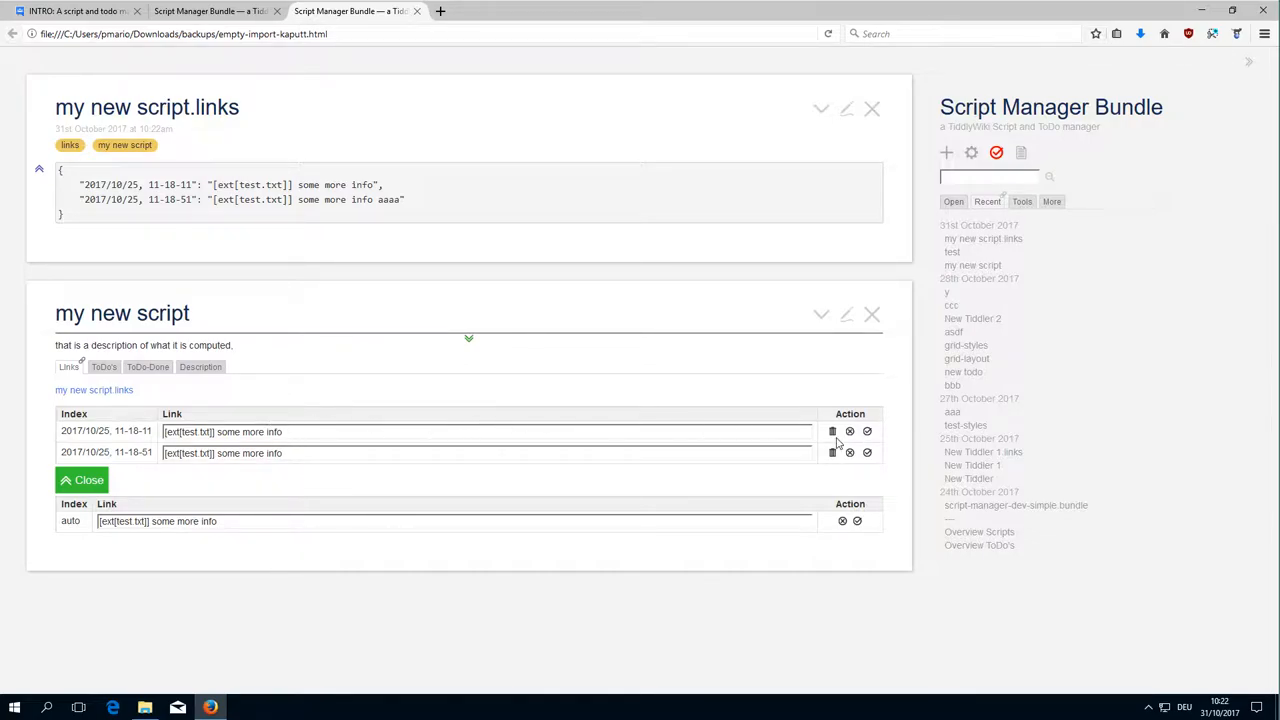
pyautogui.click(355, 432)
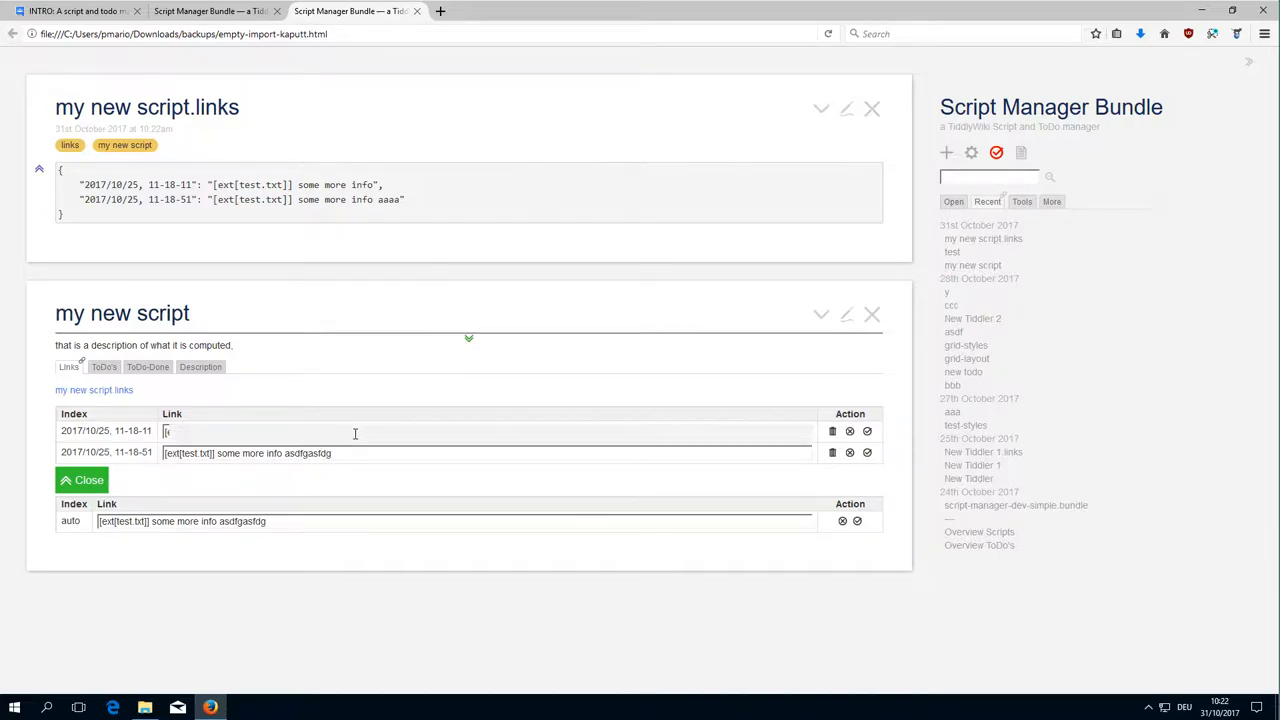
pyautogui.write('[ext[test.txt]] some more info asdfgasfdg')
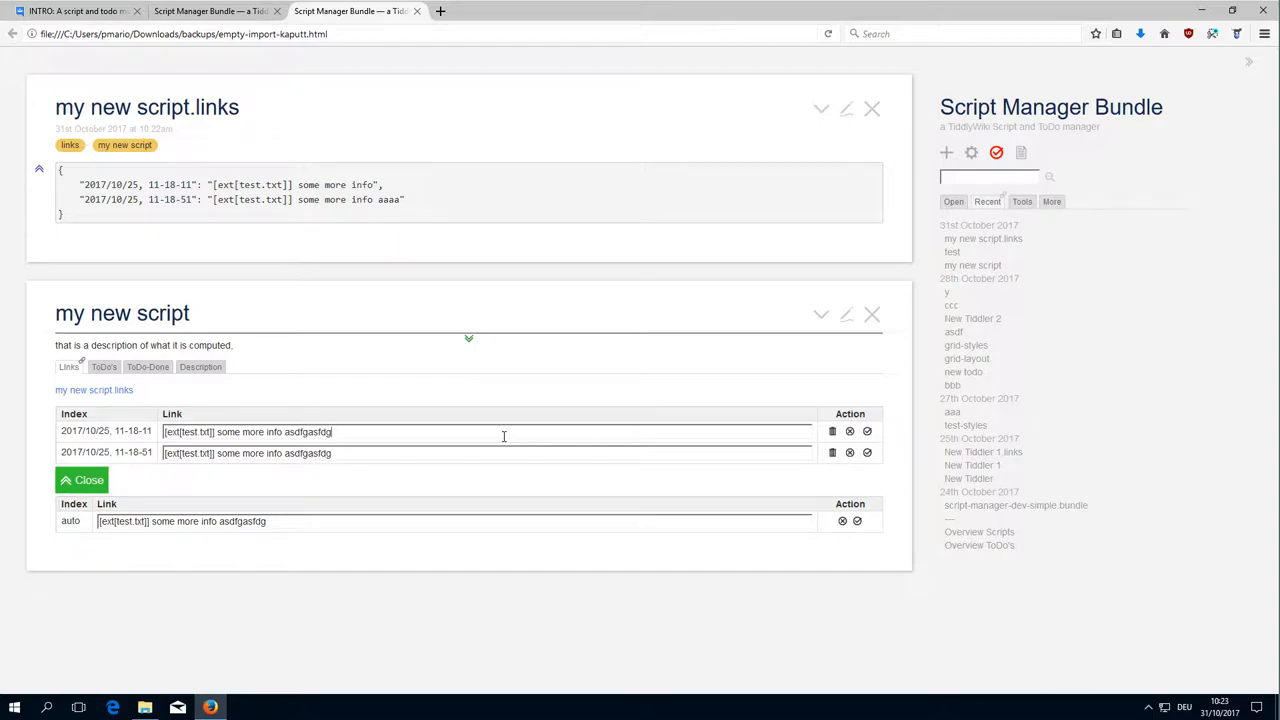
pyautogui.moveTo(617, 391)
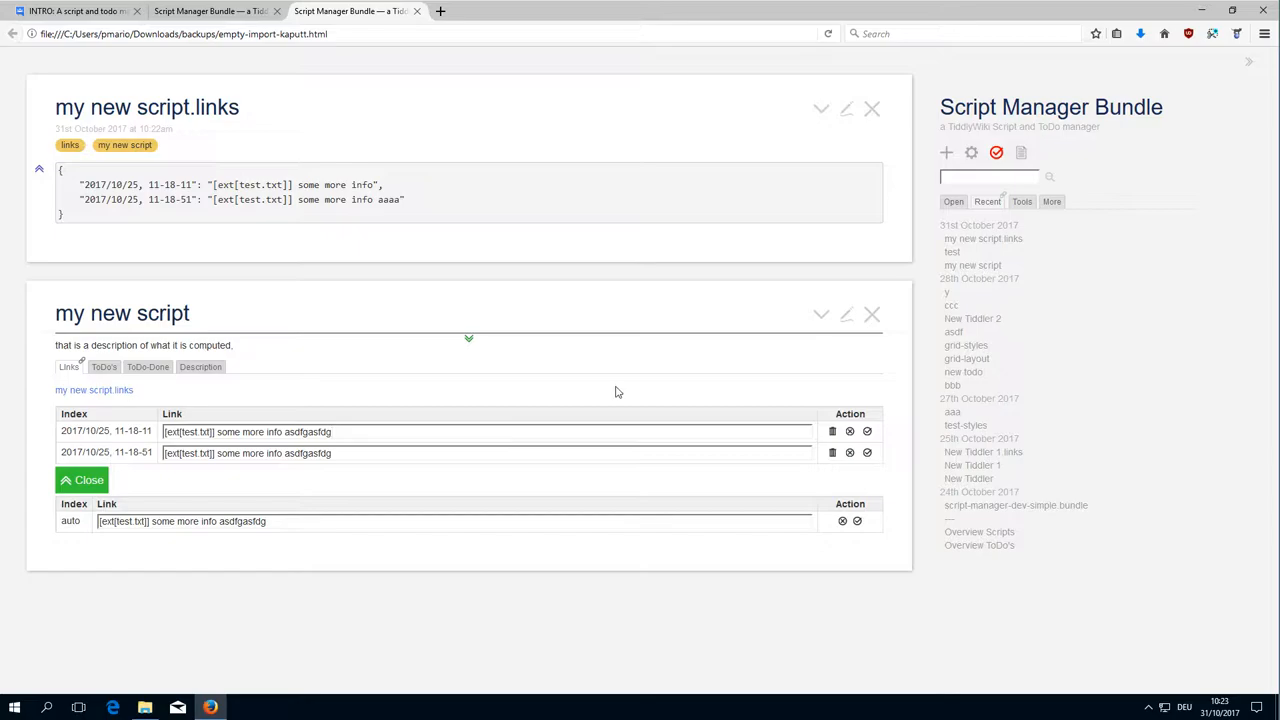
# Step: Open $:/_bundle/wikilabs/script-manager/info from the More > System tiddler list
pyautogui.click(1051, 201)
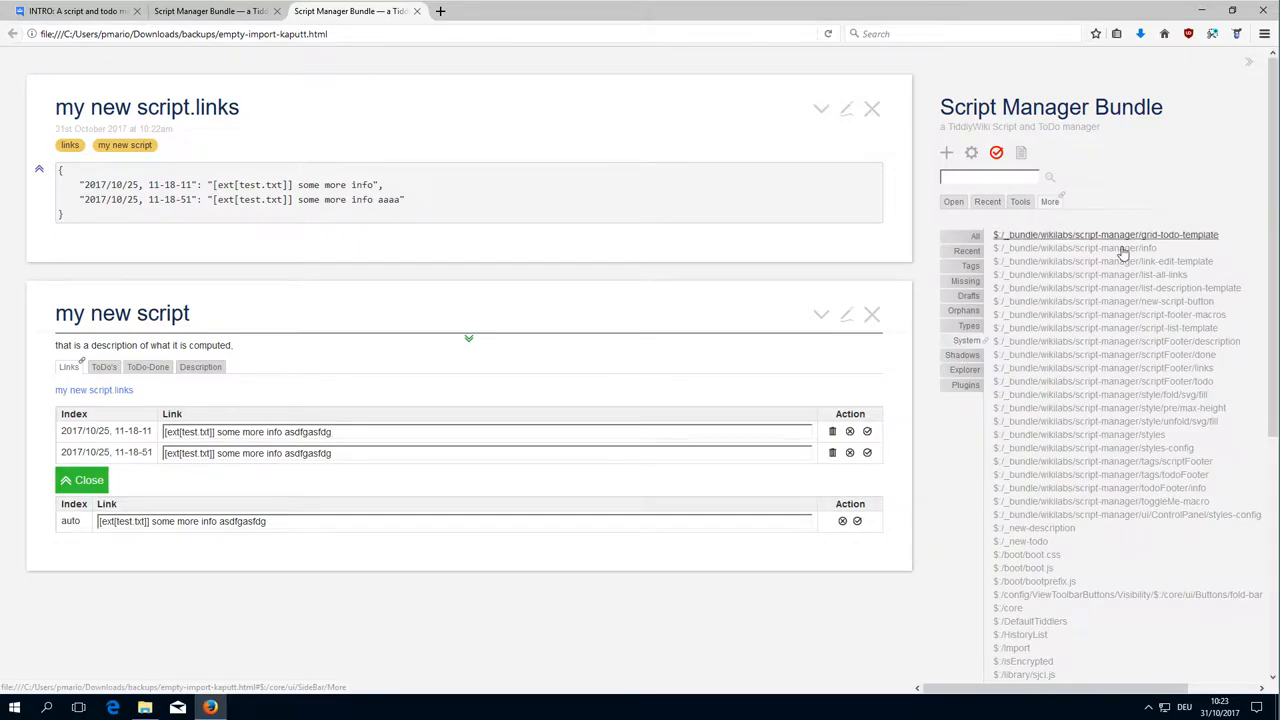
pyautogui.click(1062, 248)
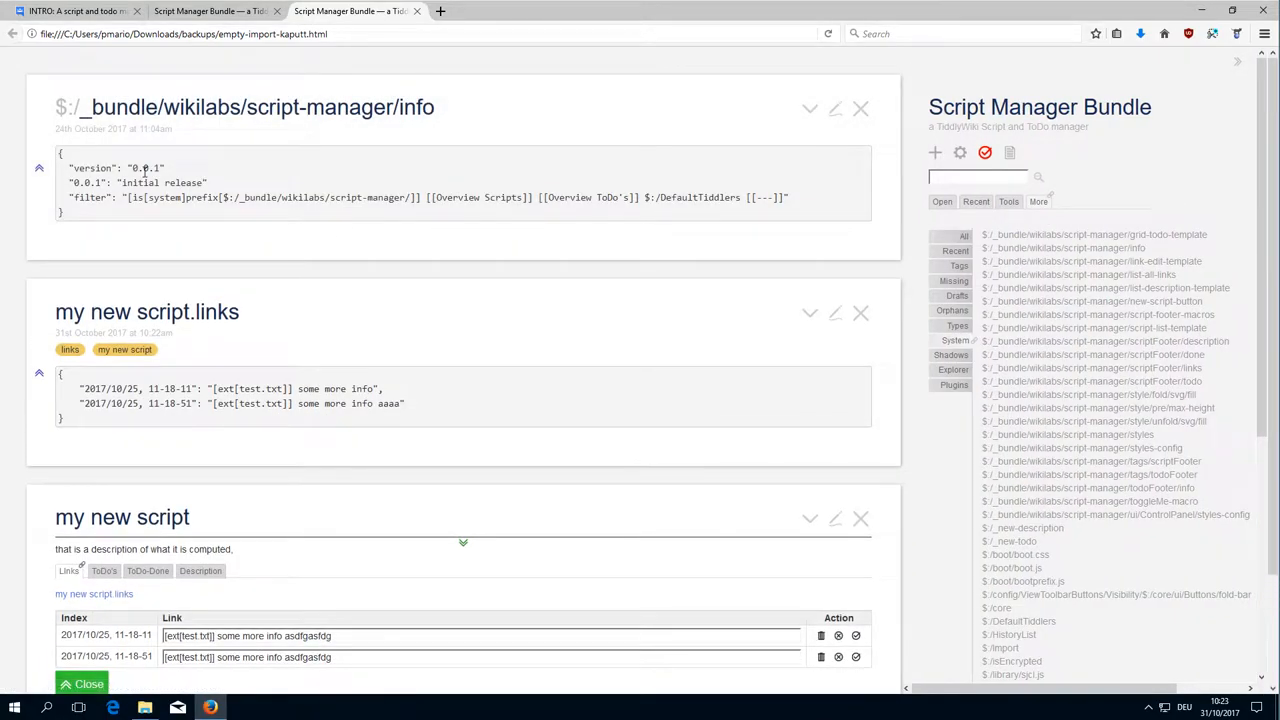
pyautogui.moveTo(365, 142)
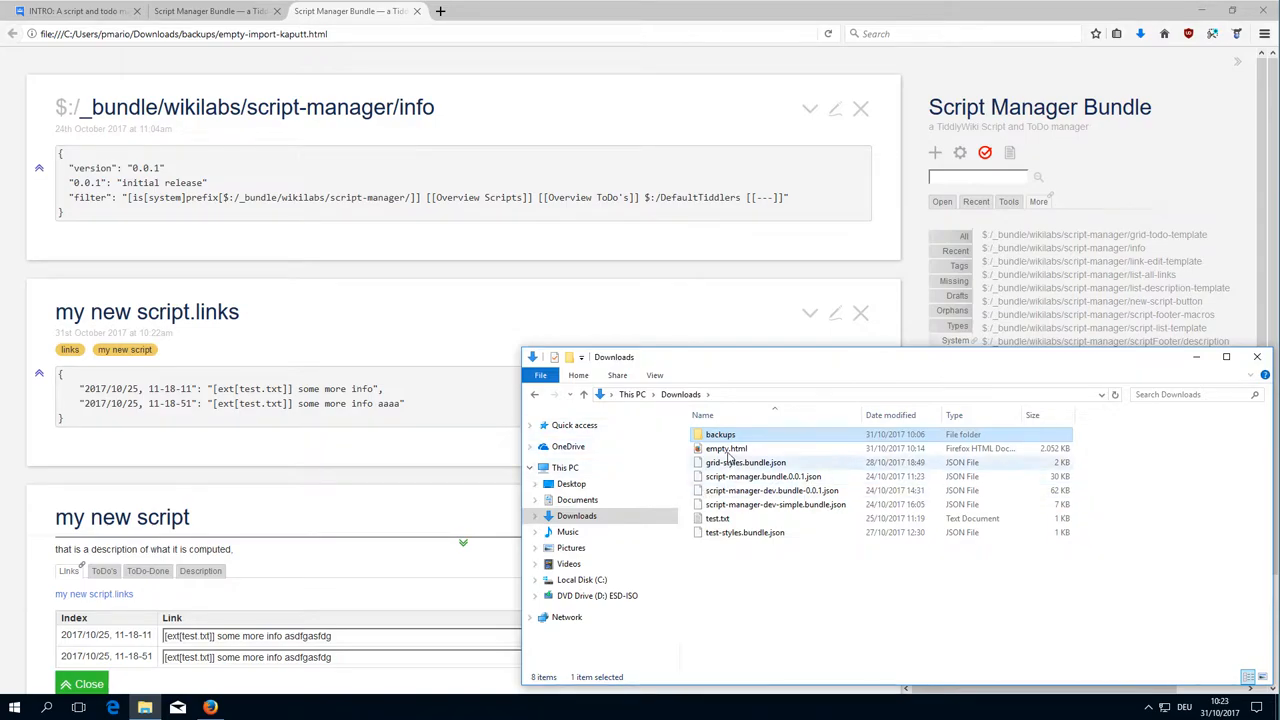
# Step: Load empty.html from Downloads, close the duplicate Firefox tab and reload the page
pyautogui.doubleClick(727, 448)
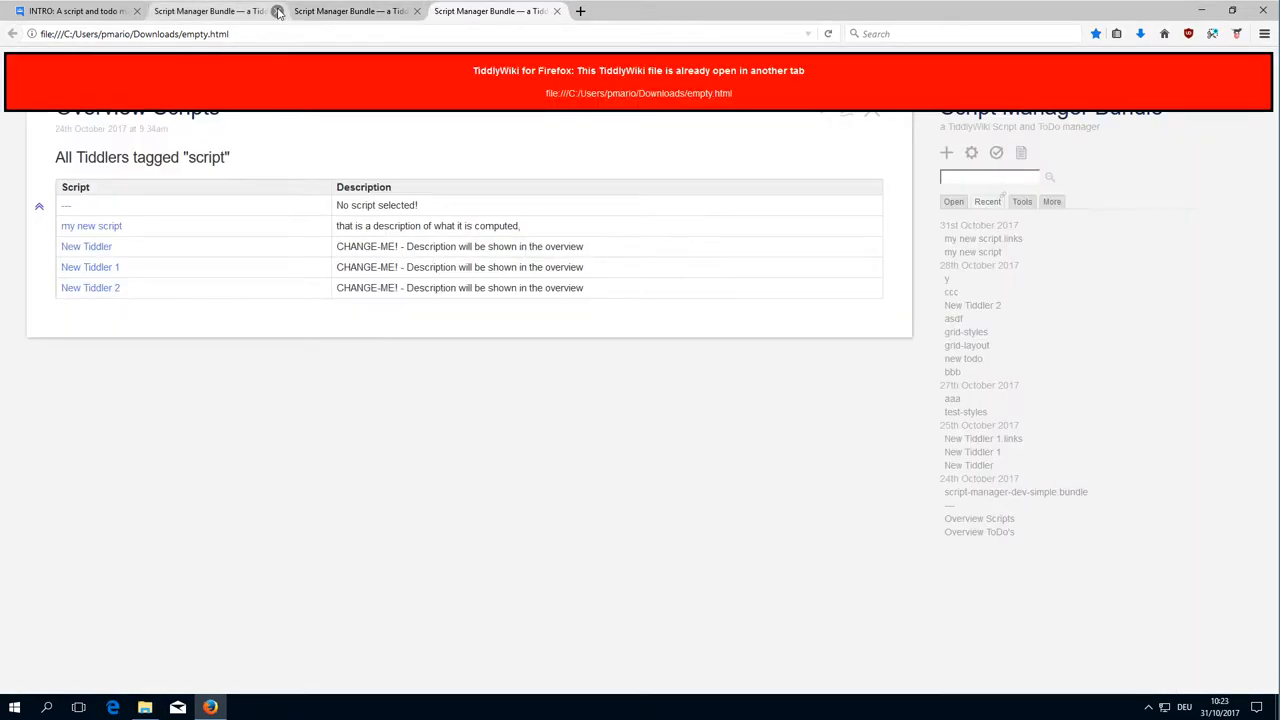
pyautogui.click(557, 11)
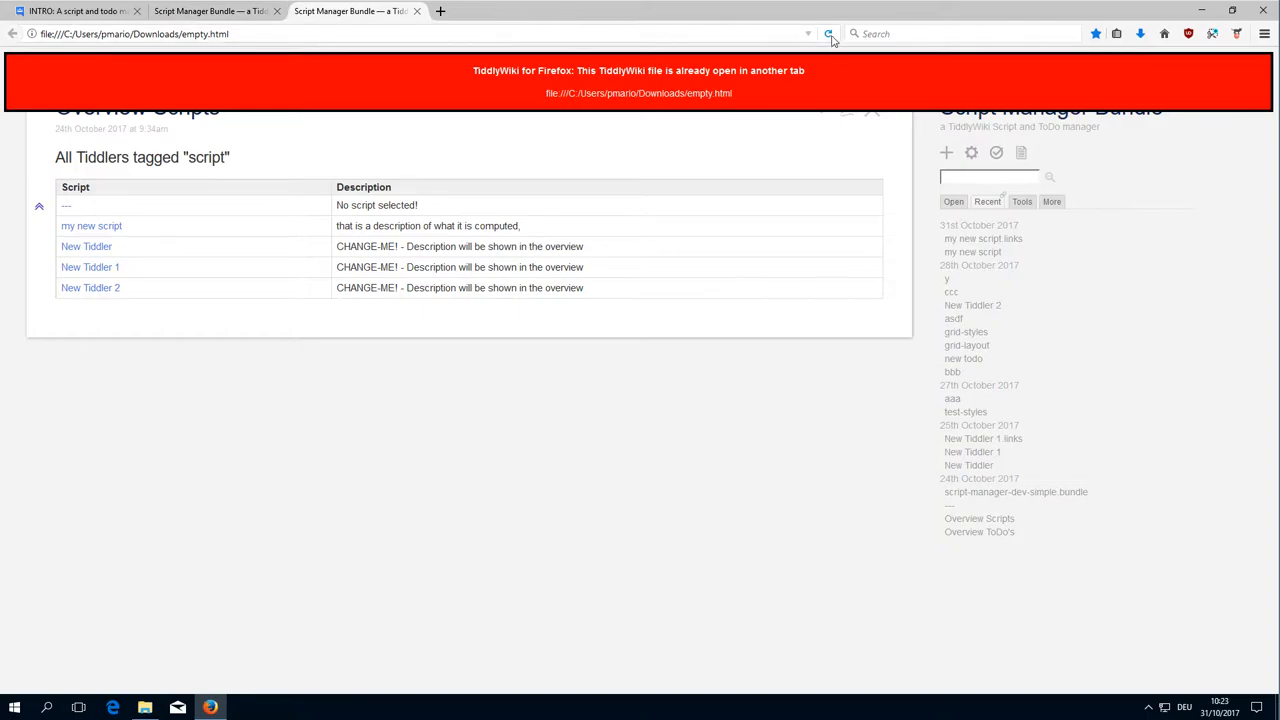
pyautogui.click(828, 33)
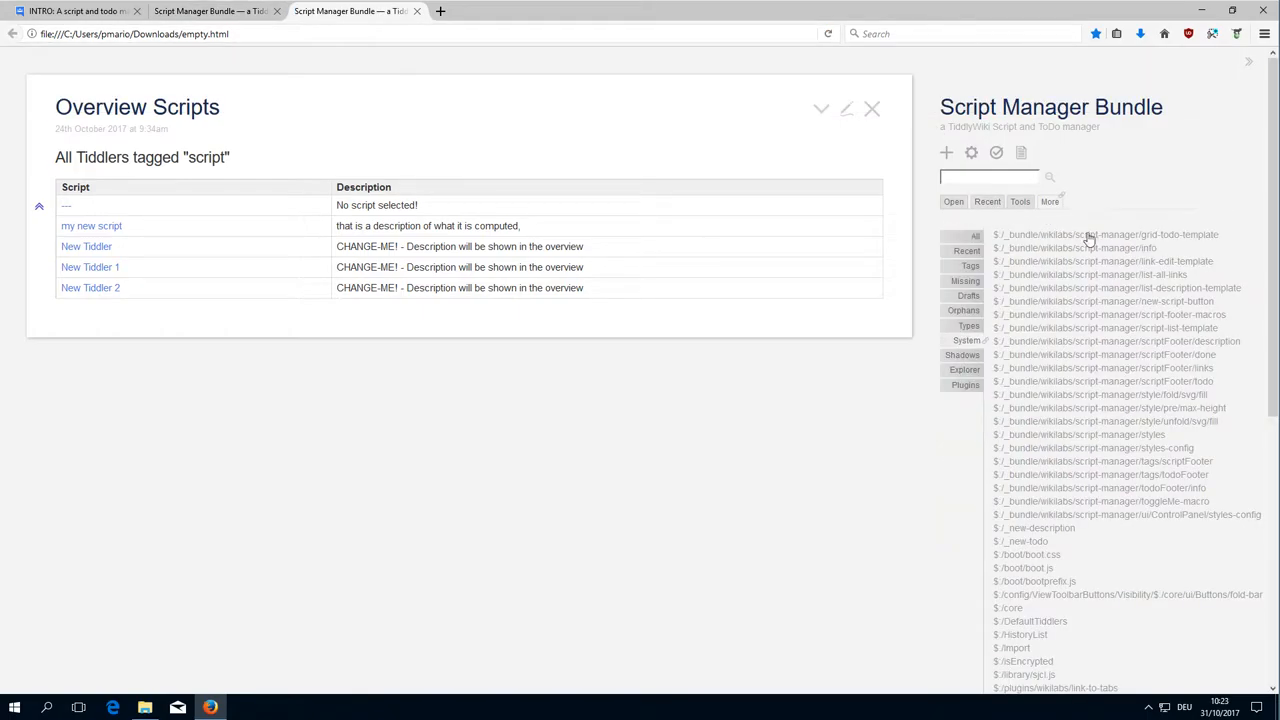
# Step: Check the script-manager info tiddler reads version 0.0.3, then open 'my new script'
pyautogui.click(1072, 247)
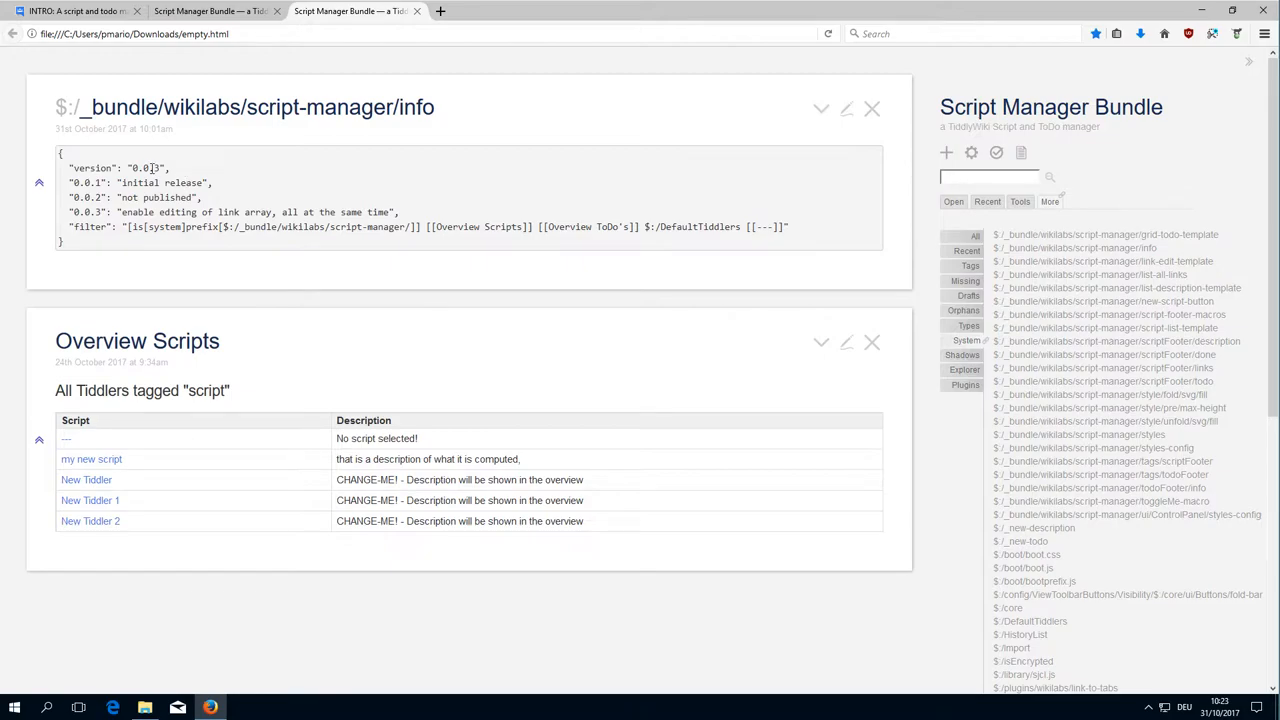
pyautogui.doubleClick(150, 167)
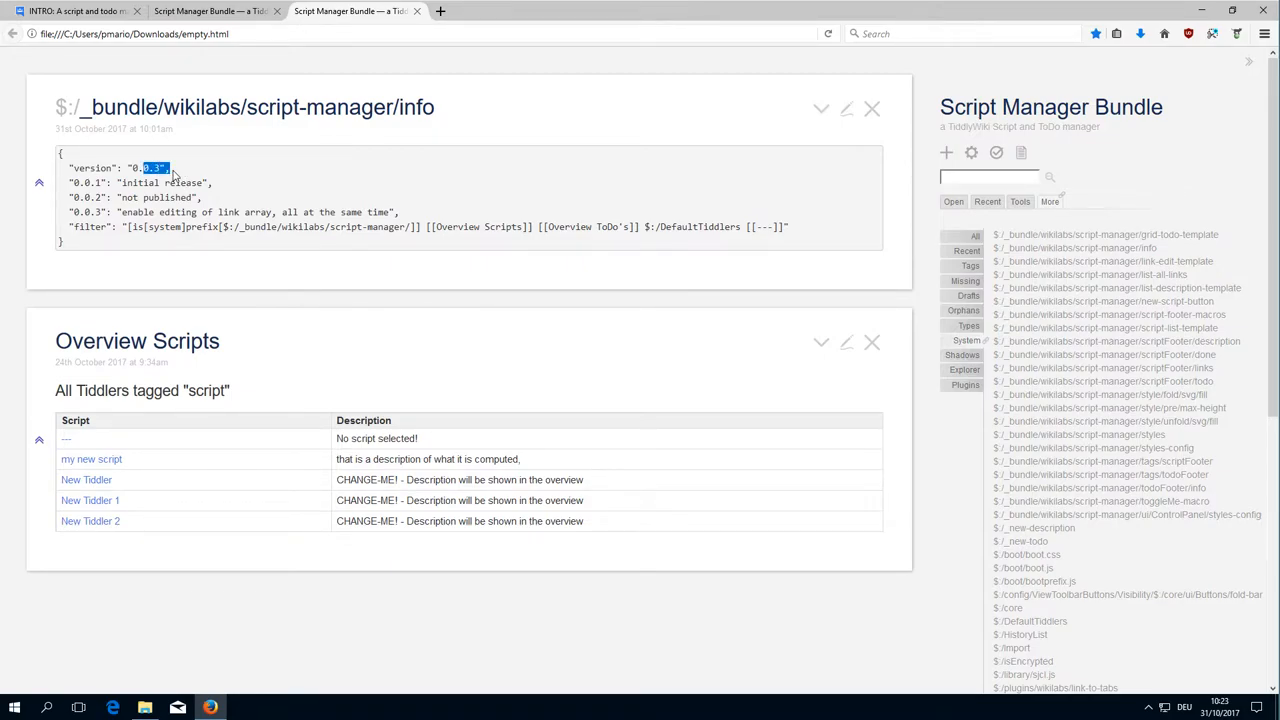
pyautogui.moveTo(91, 459)
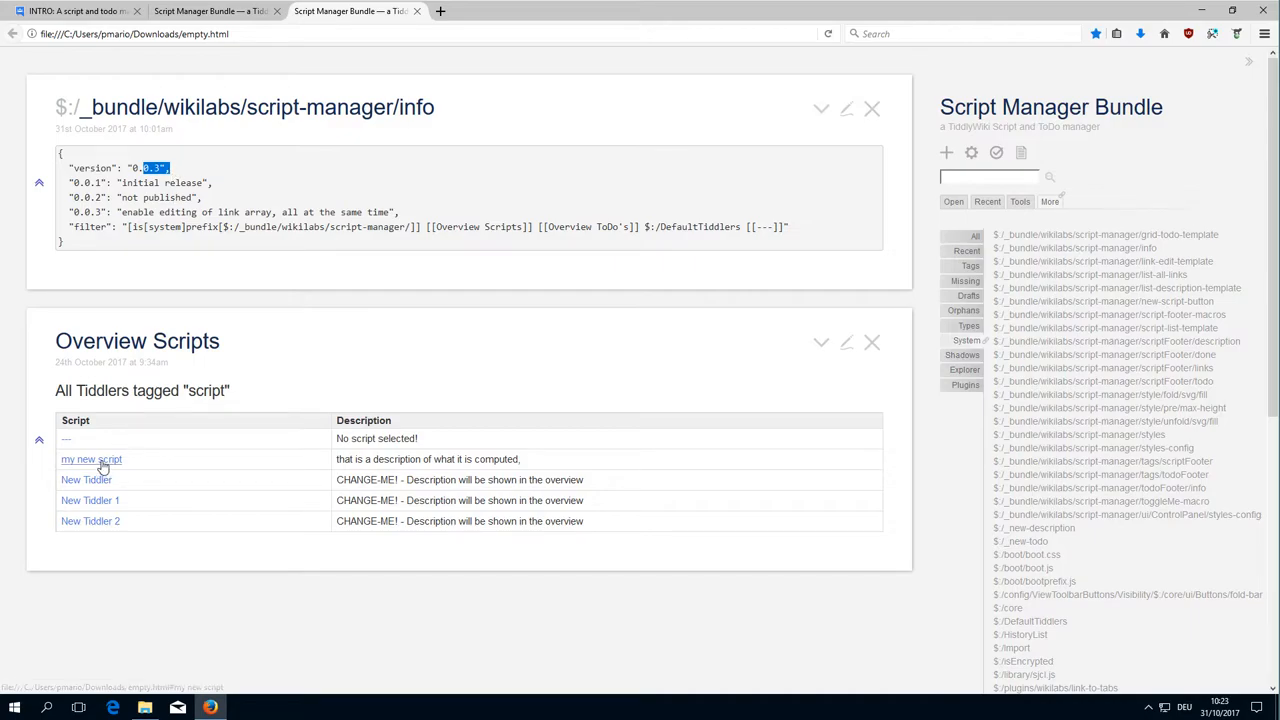
pyautogui.click(91, 459)
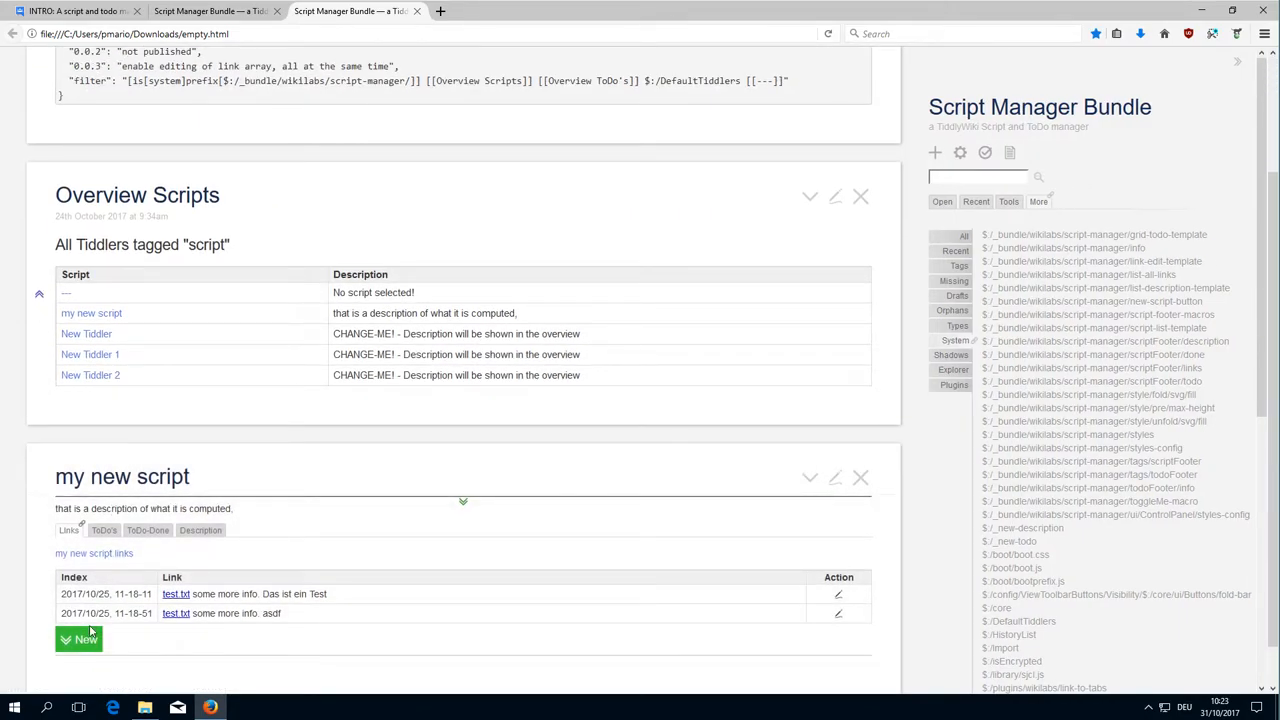
pyautogui.moveTo(295, 414)
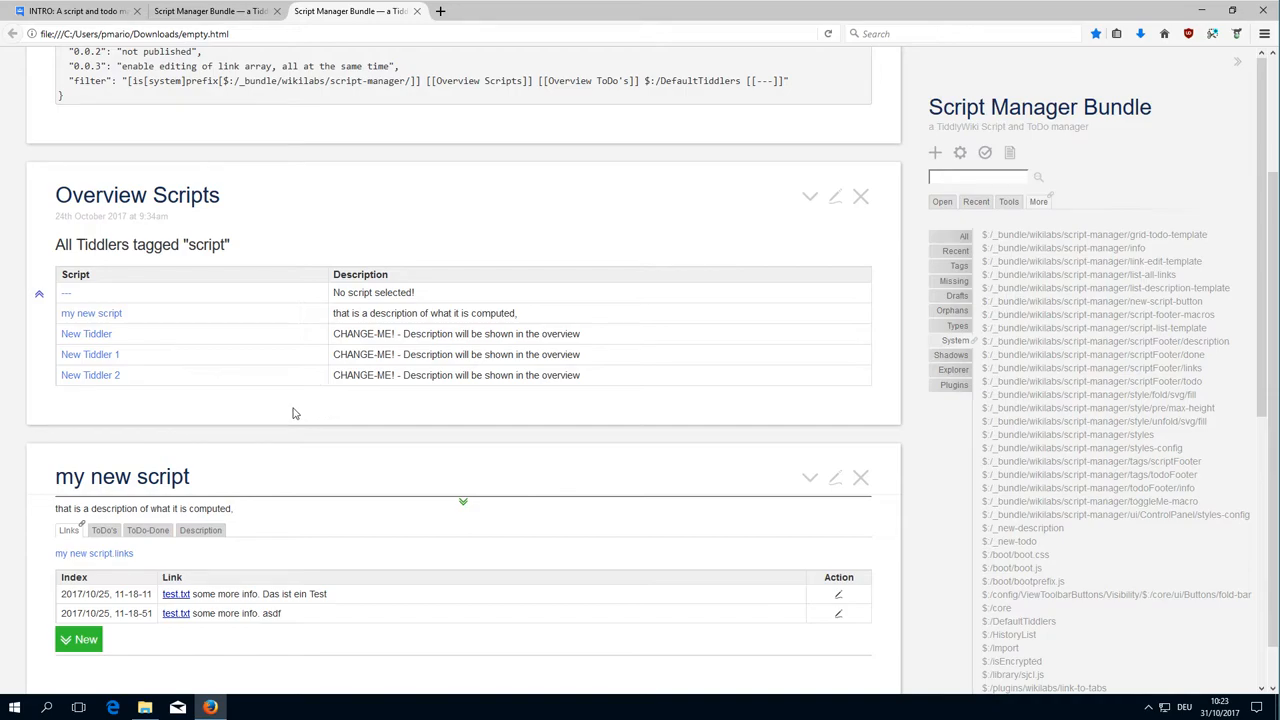